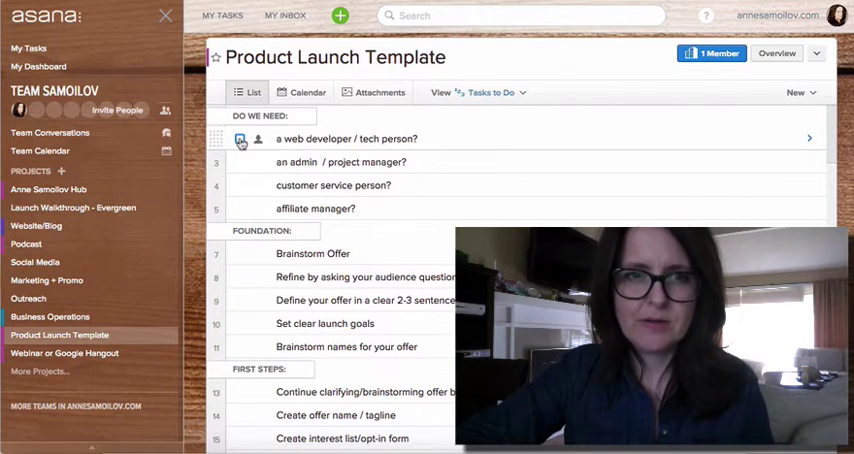
Tick the 'a web developer / tech person?' task complete in the Product Launch Template.
click(240, 139)
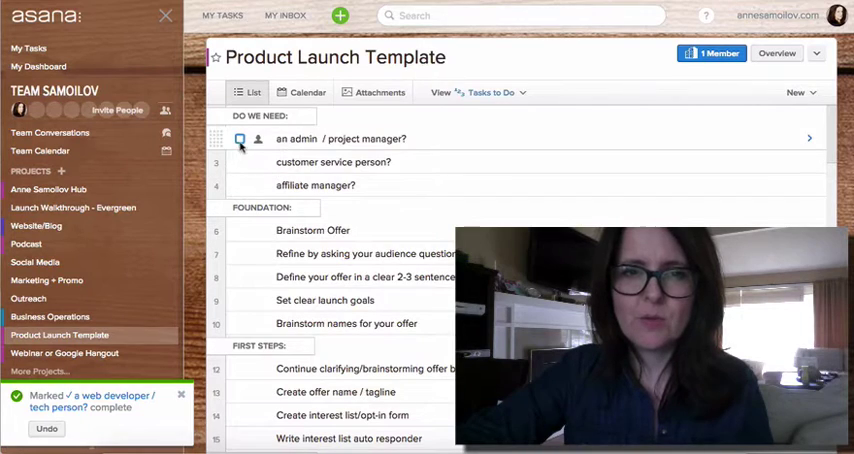
click(240, 139)
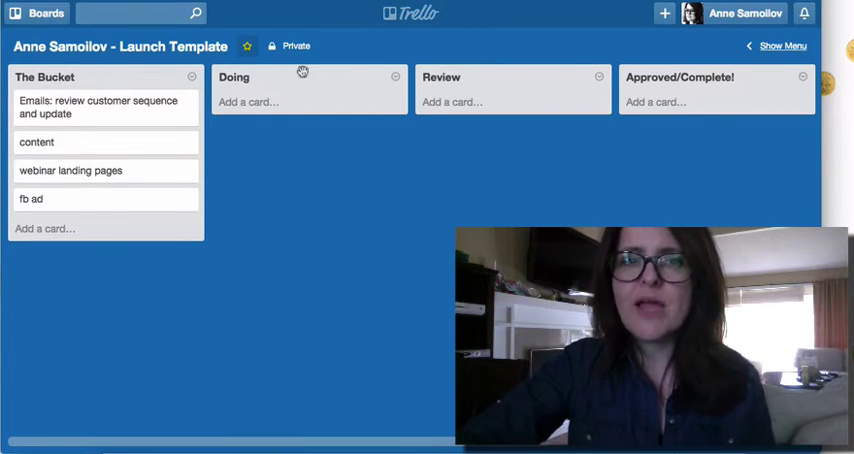
mouse_move(779, 89)
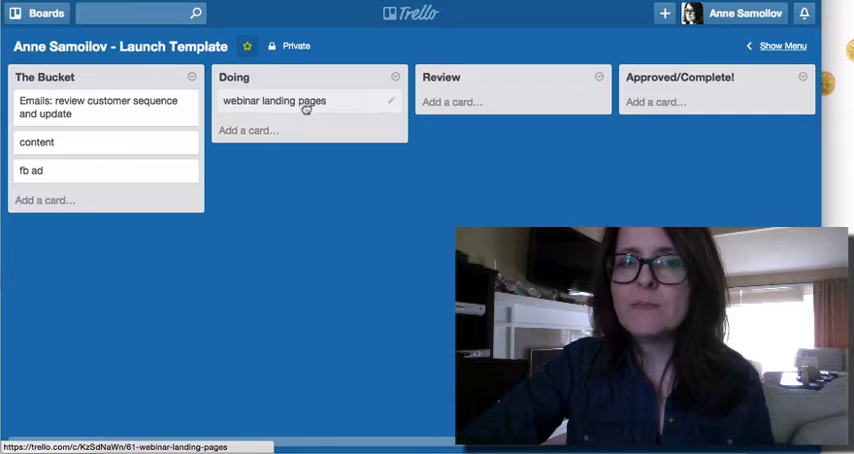
Move the 'webinar landing pages' card toward Review, then open the Emails card's details.
drag(274, 100, 485, 90)
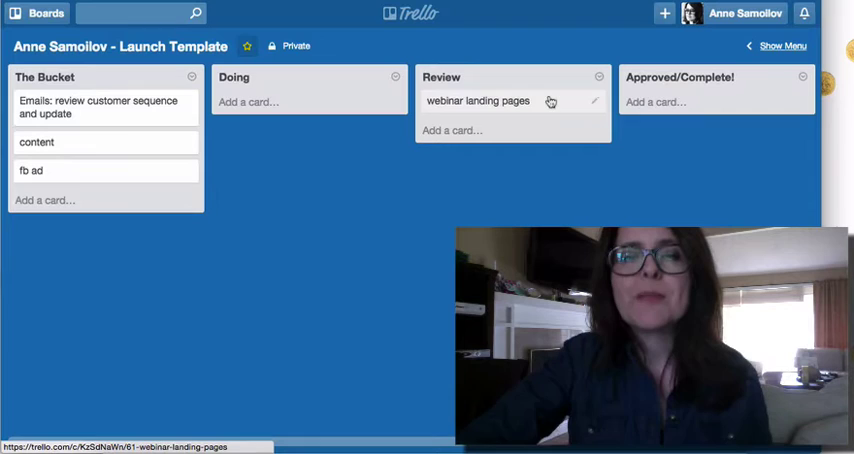
mouse_move(118, 111)
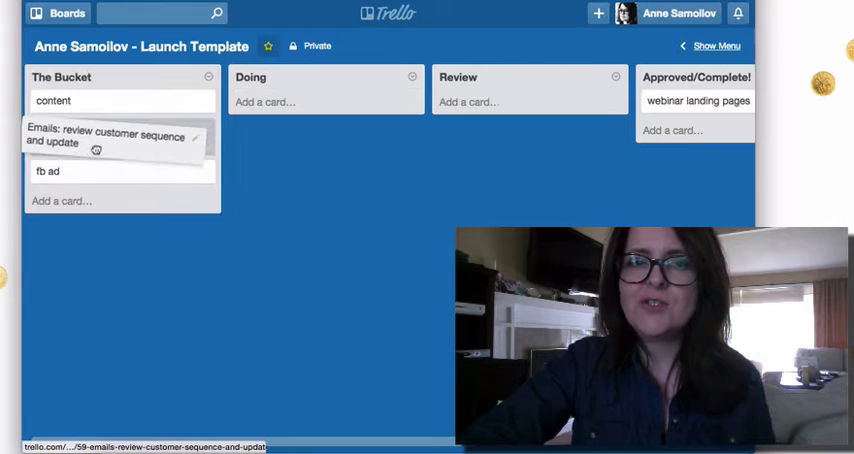
click(110, 138)
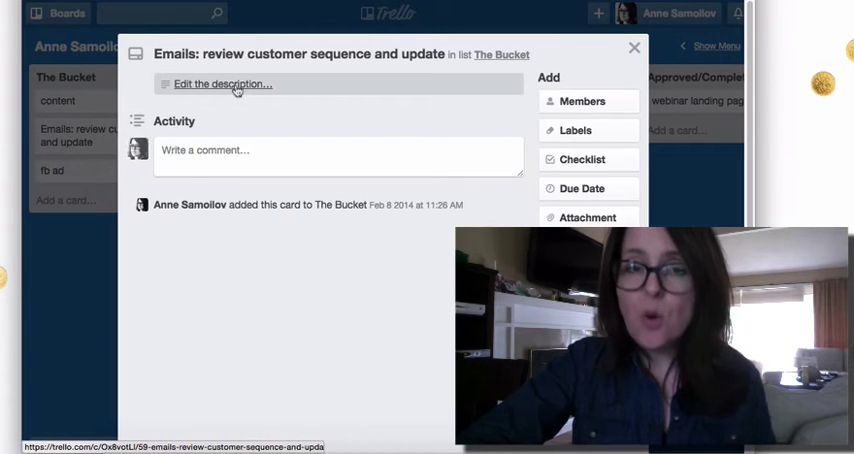
Shorten the card's title to 'Emails'.
click(310, 54)
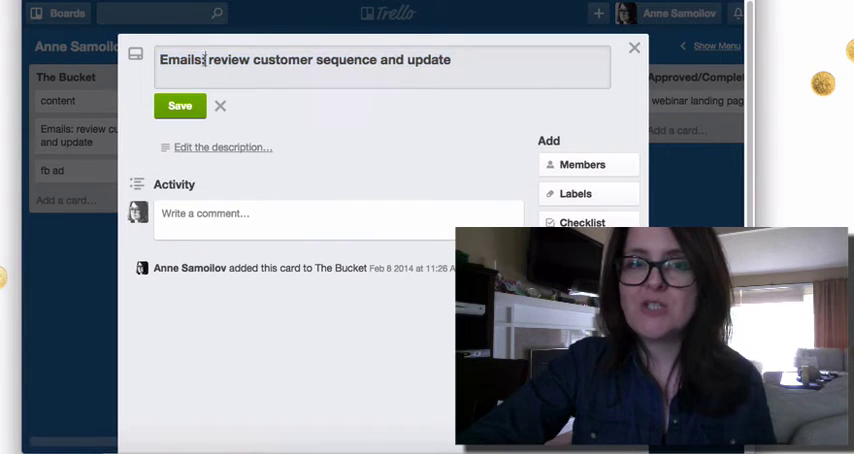
drag(208, 60, 451, 60)
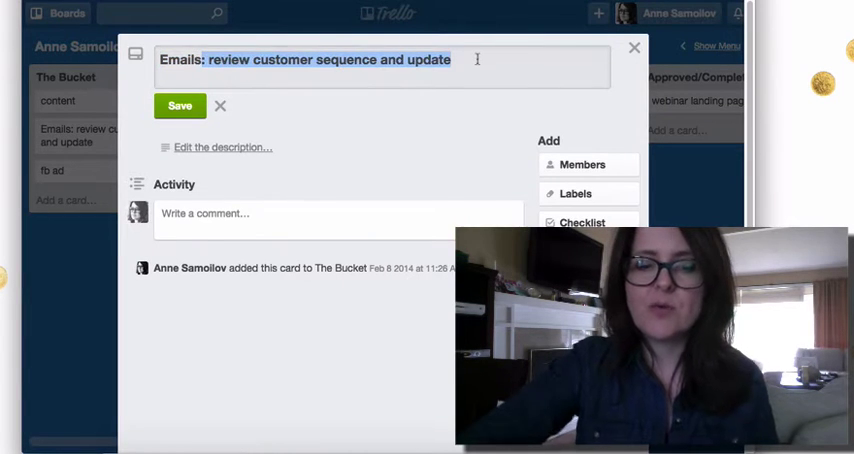
click(178, 105)
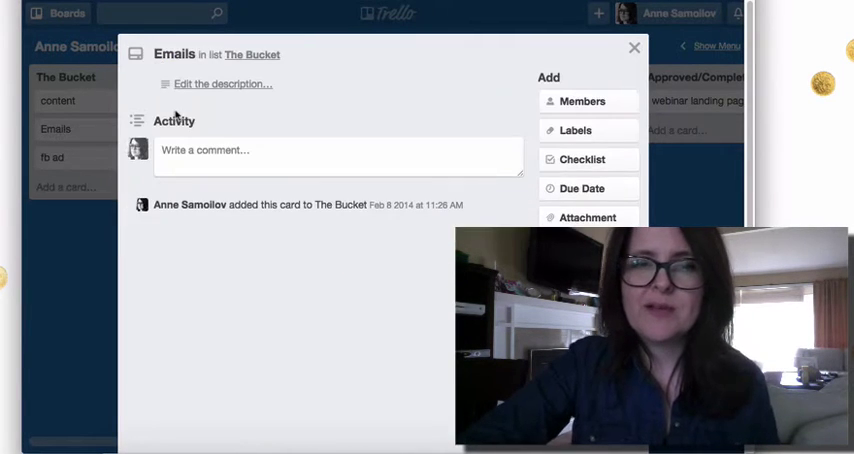
Add a checklist: review customer sequence and update, upload changes to iS, test emails.
click(587, 159)
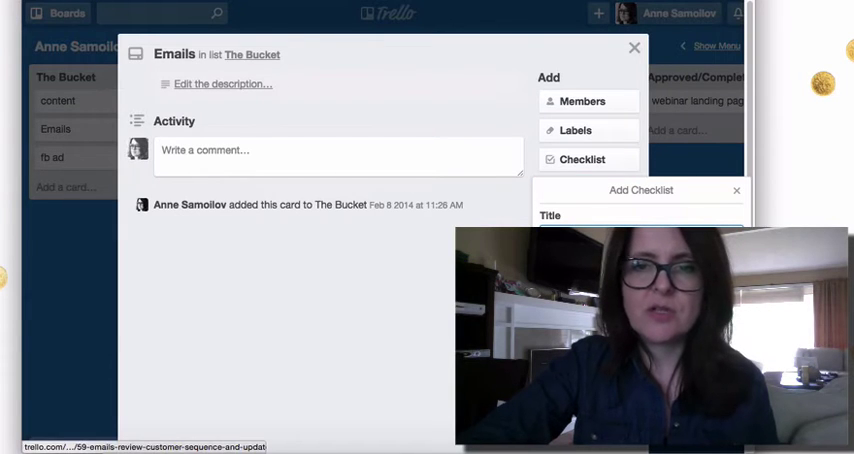
click(586, 159)
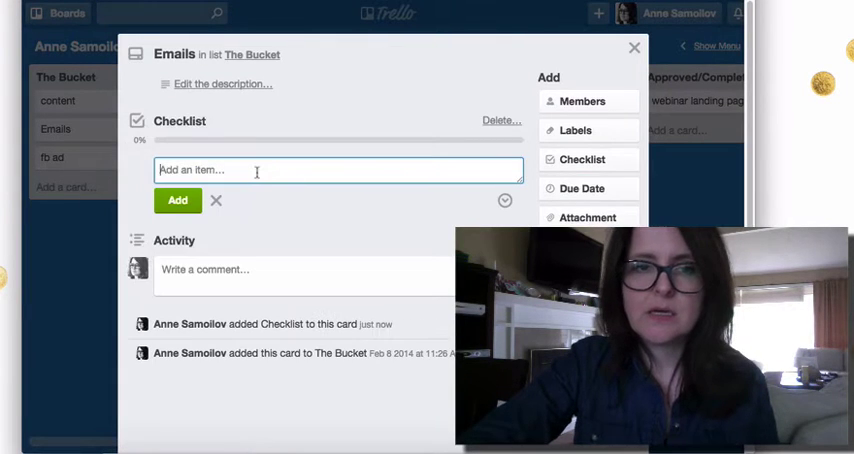
text(: review customer sequence and update)
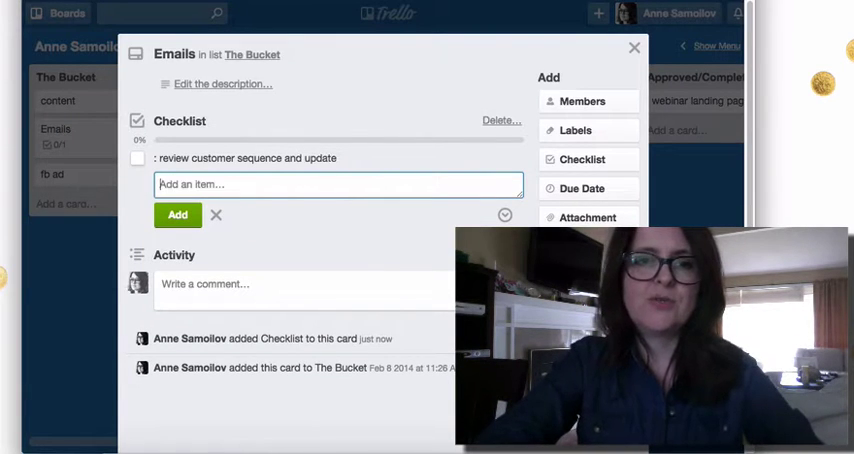
text(upload changes to in)
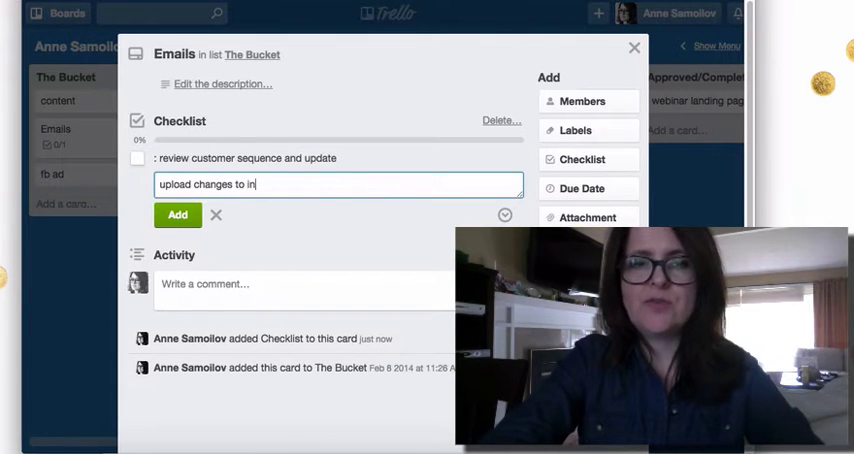
click(177, 214)
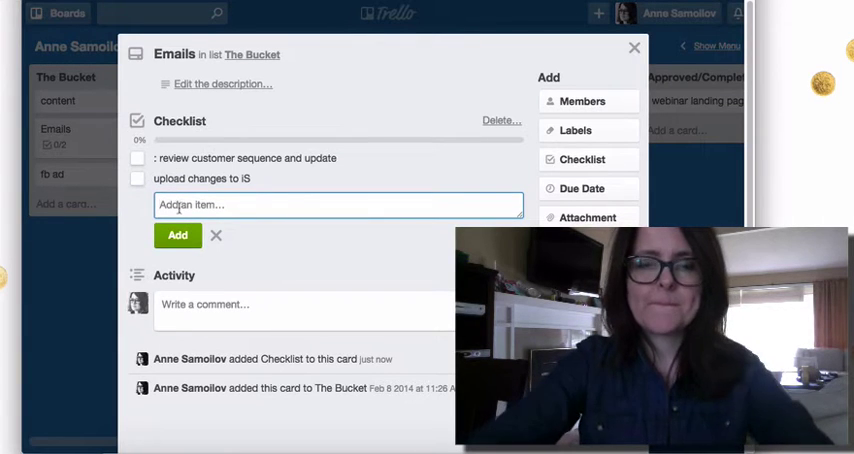
text(test emails by sending to support@)
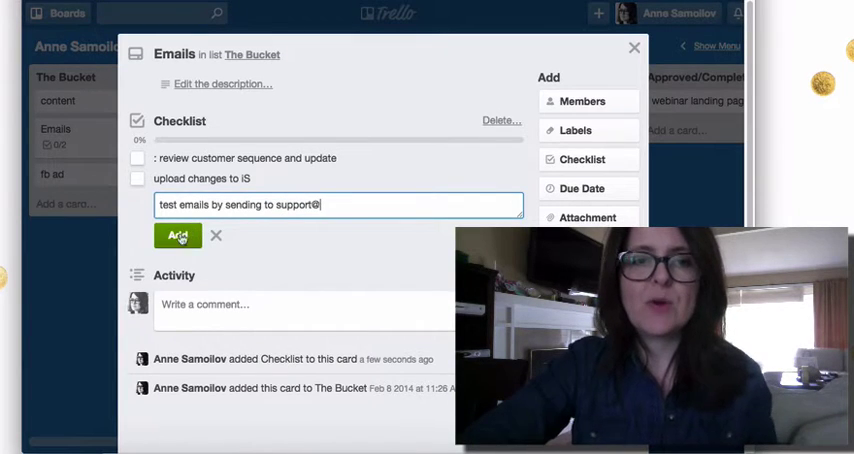
click(177, 235)
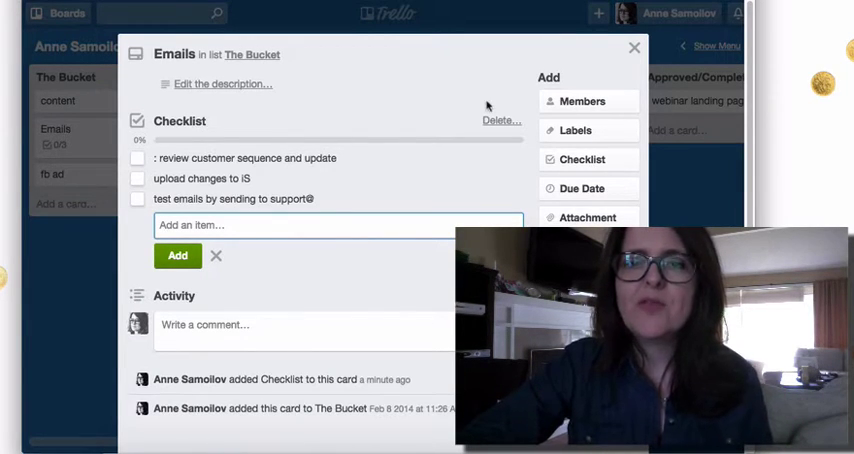
Reopen the Emails card, check off 'review customer sequence and update', and close it.
click(632, 47)
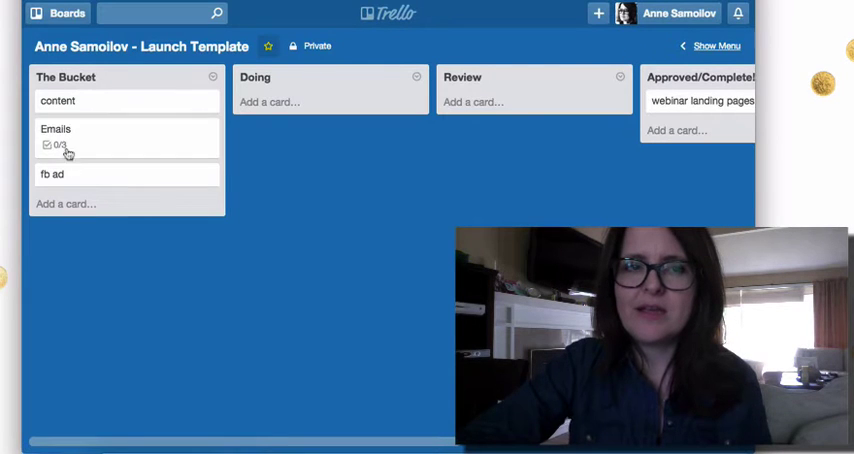
click(60, 129)
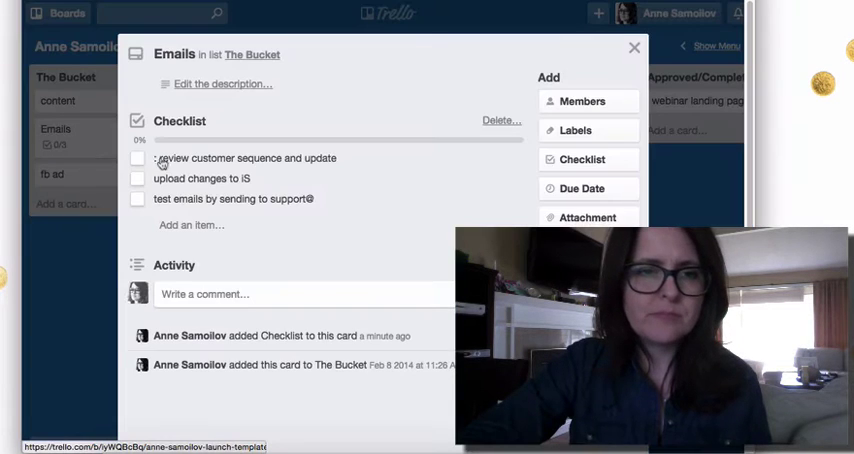
click(138, 158)
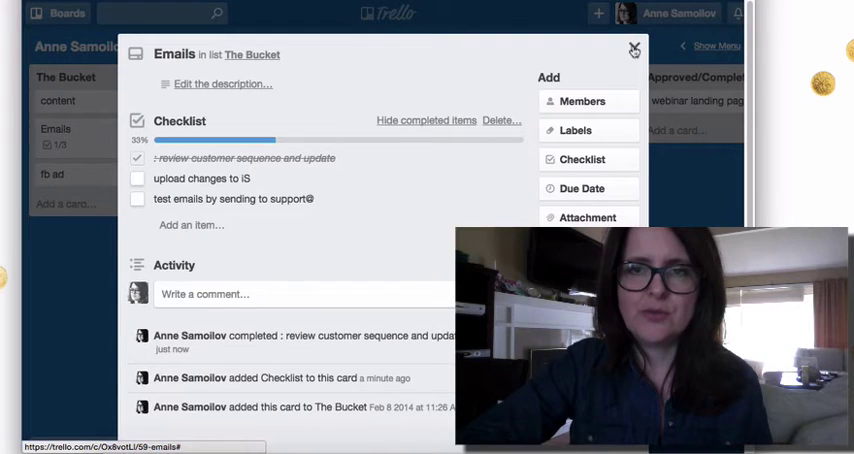
click(630, 50)
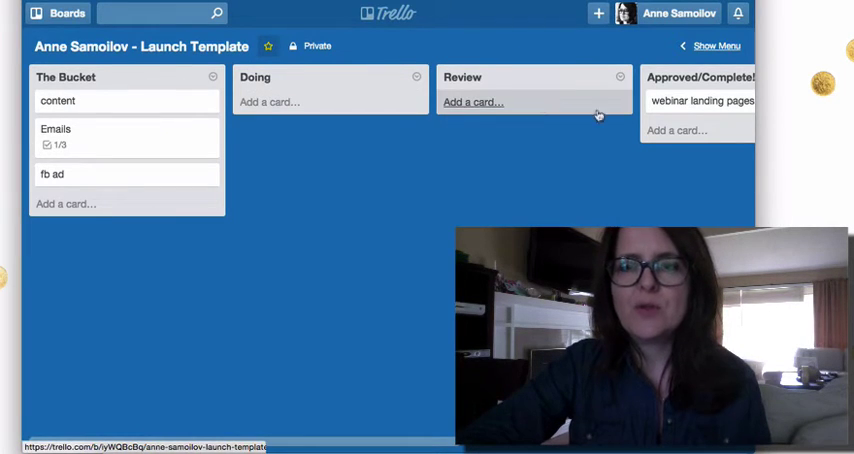
mouse_move(486, 79)
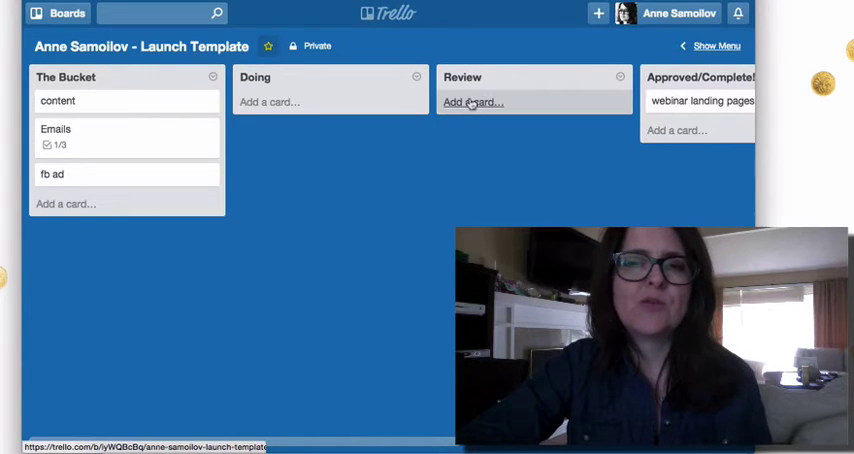
mouse_move(713, 46)
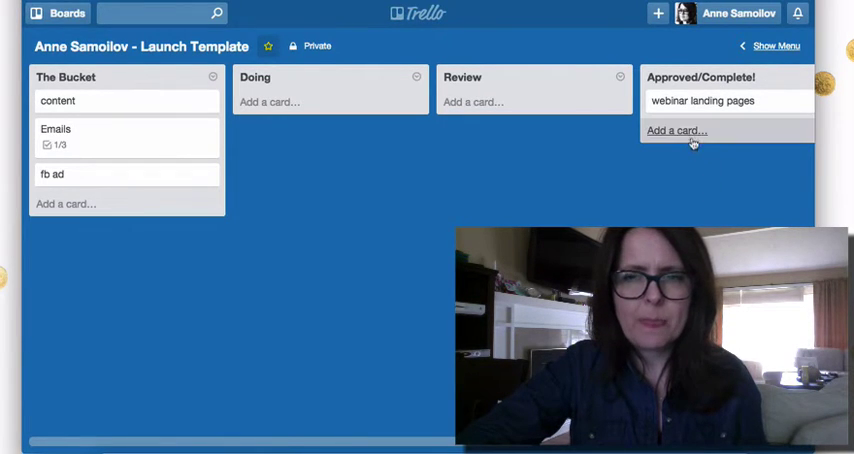
click(676, 130)
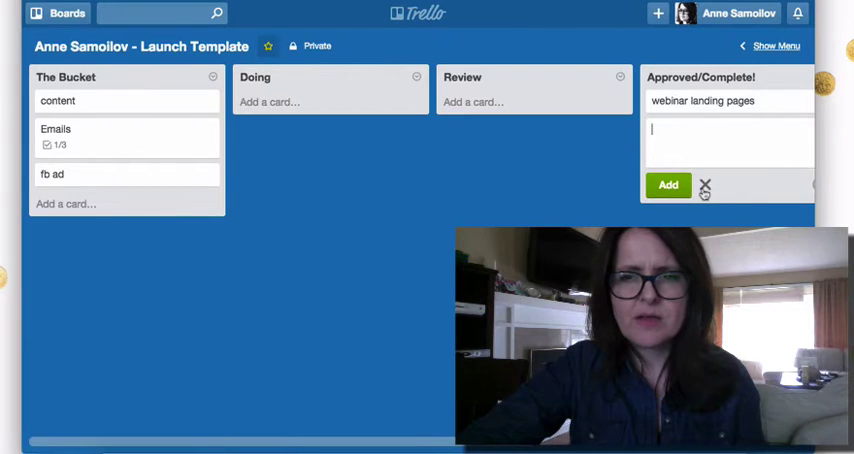
click(668, 185)
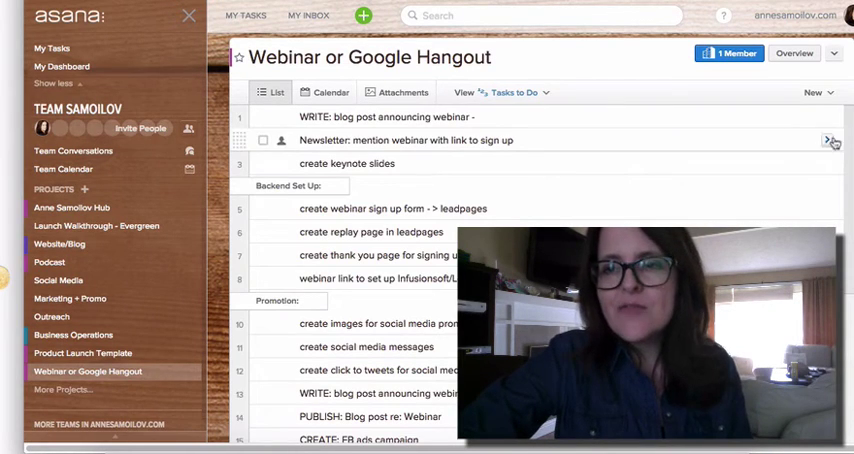
Scroll the Webinar or Google Hangout task list: writing, backend setup and promotion tasks.
scroll(down, 3)
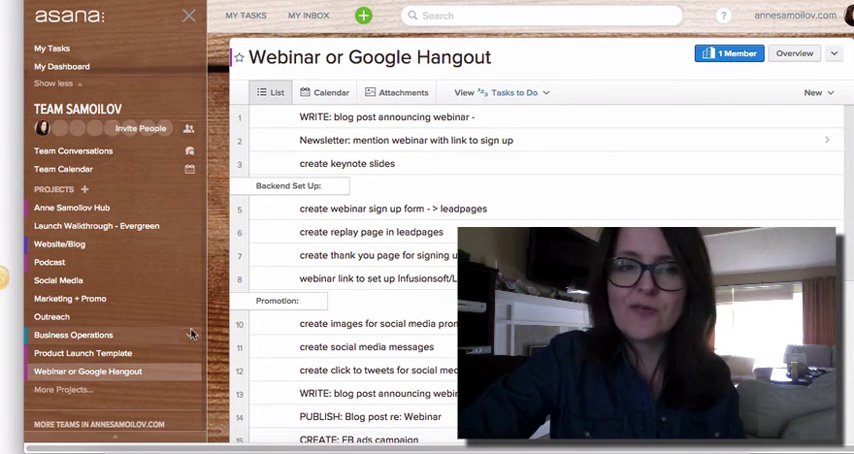
Open Product Launch Template and scroll through its affiliate plan, schedule and launch-date tasks.
click(85, 352)
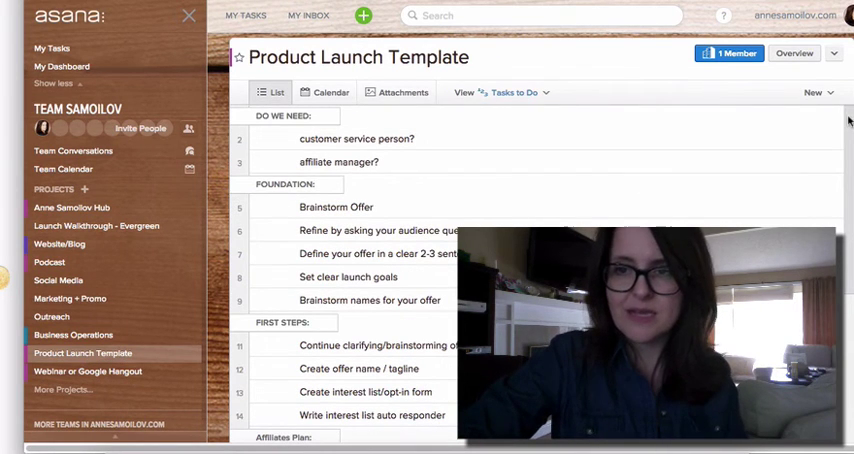
scroll(down, 3)
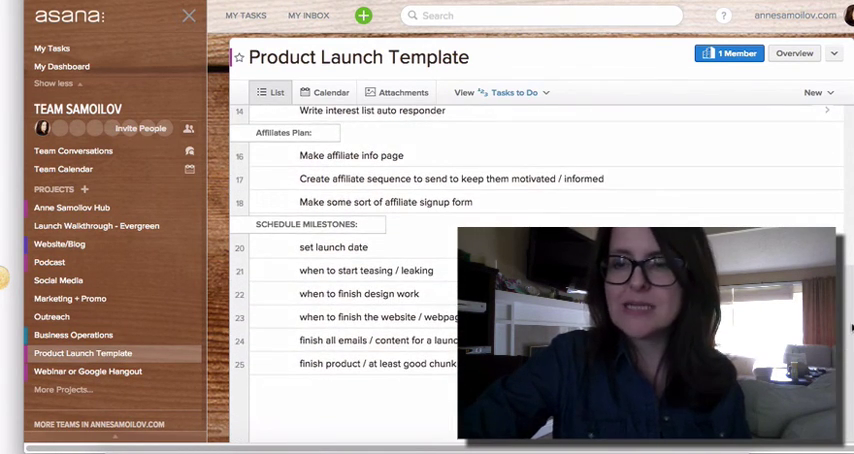